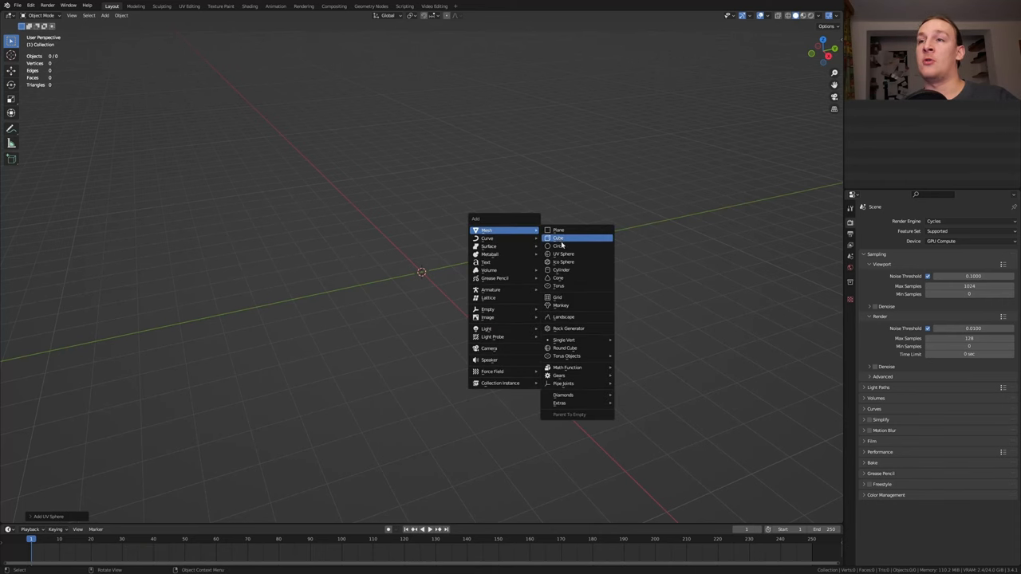
Add a UV sphere and give it a Subdivision Surface modifier
click(565, 254)
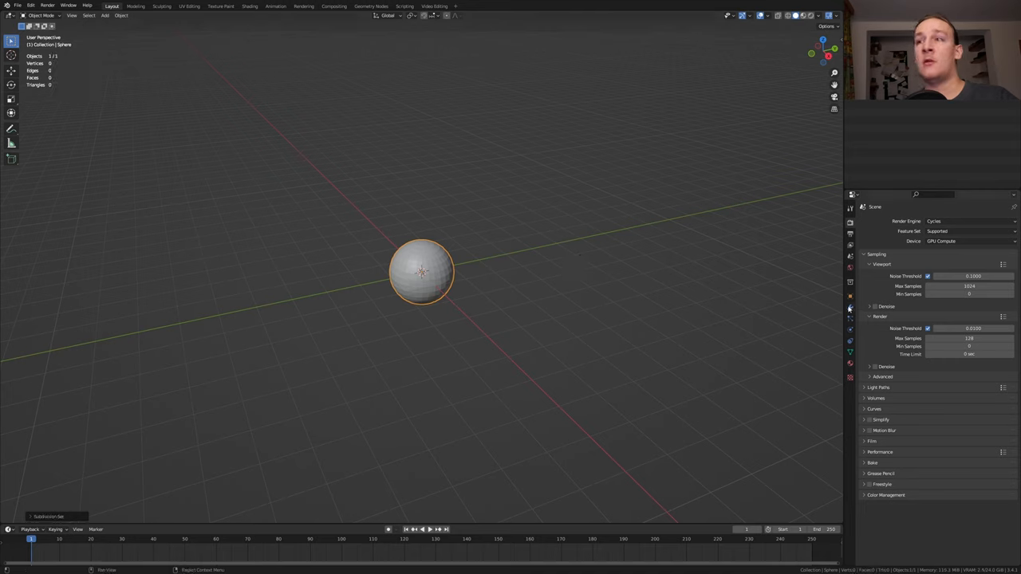
click(848, 306)
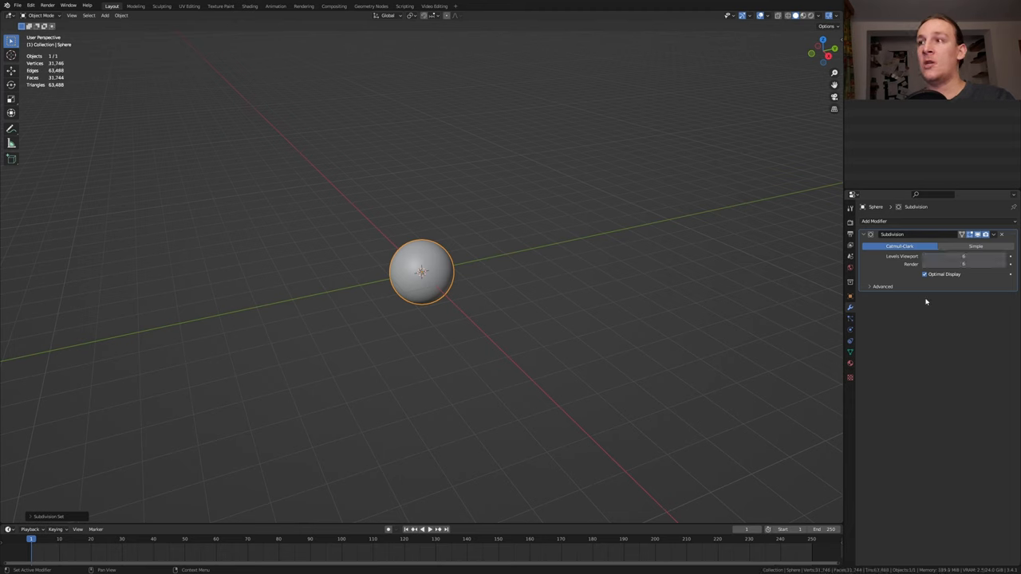
mouse_move(908, 277)
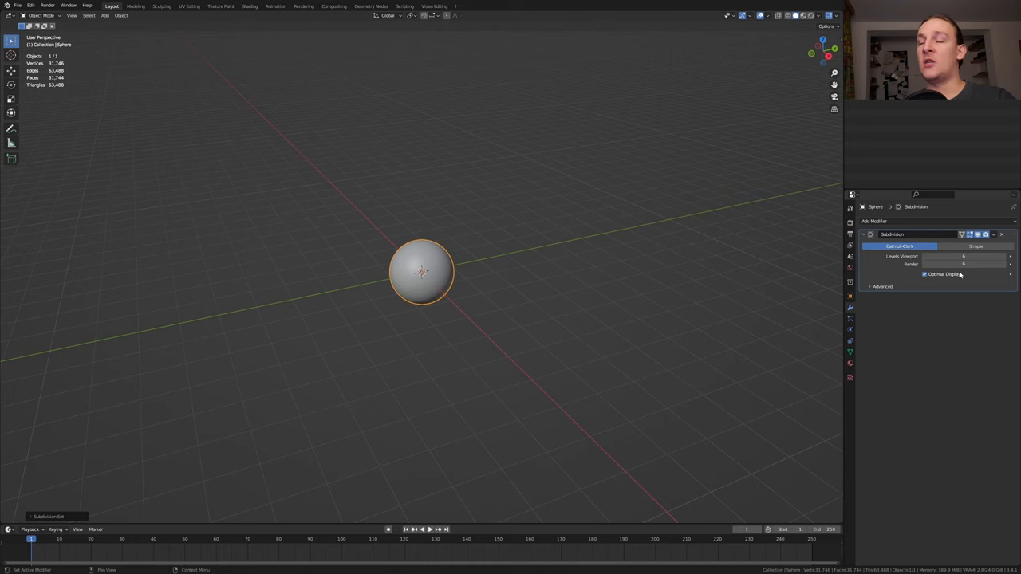
mouse_move(964, 255)
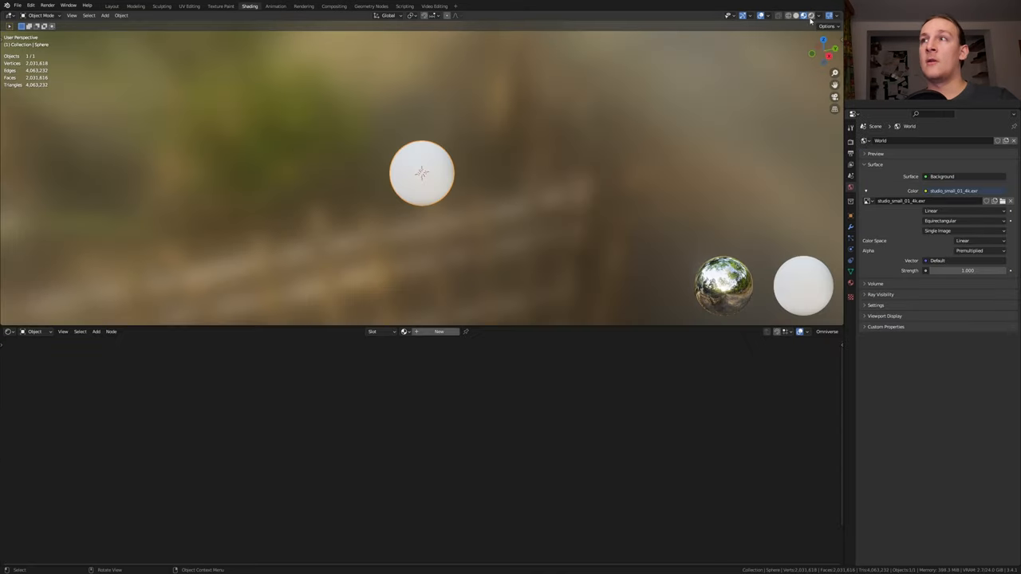
Load a new indoor HDRI for the world and enable a transparent film background
click(797, 16)
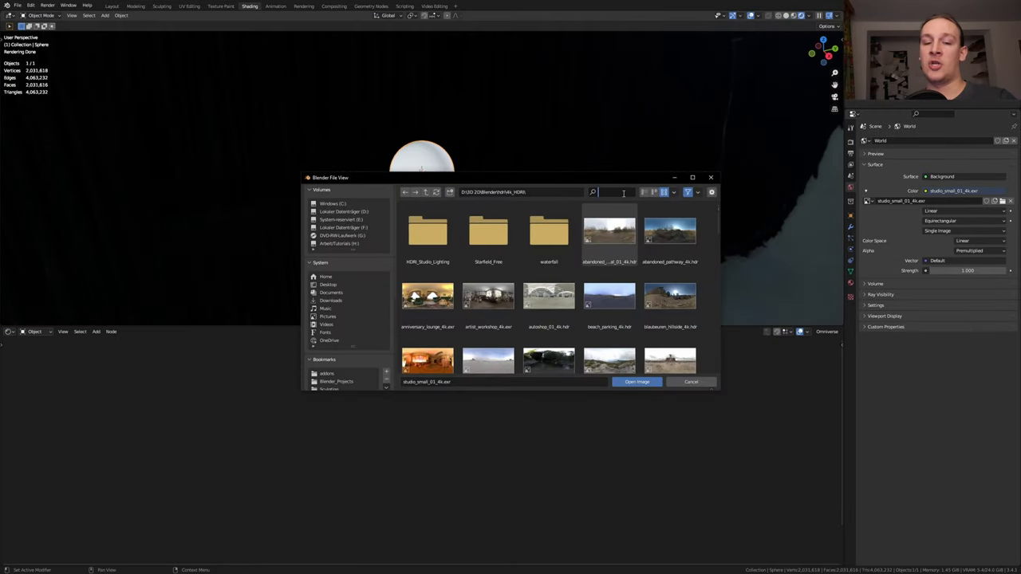
click(637, 382)
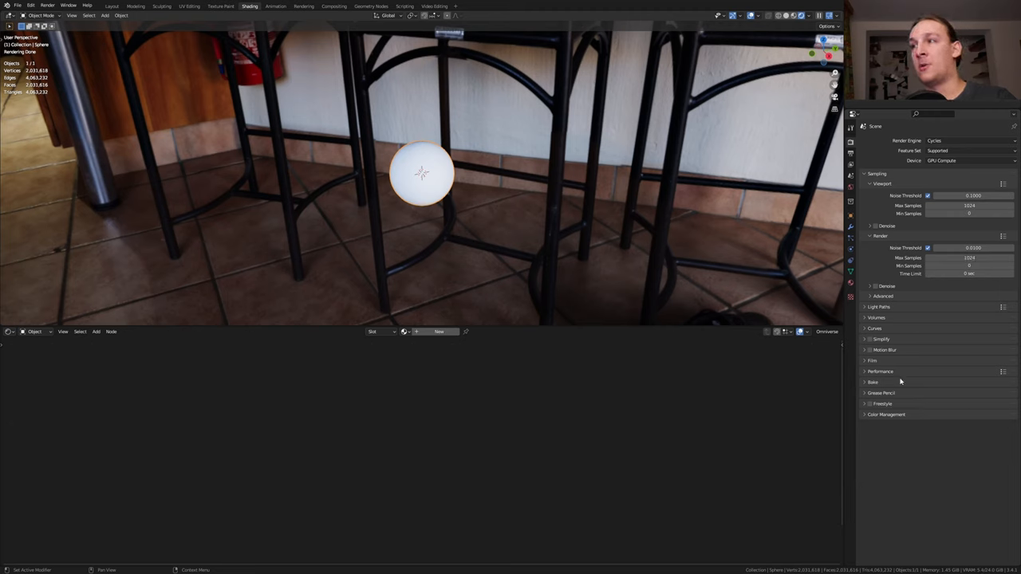
click(871, 361)
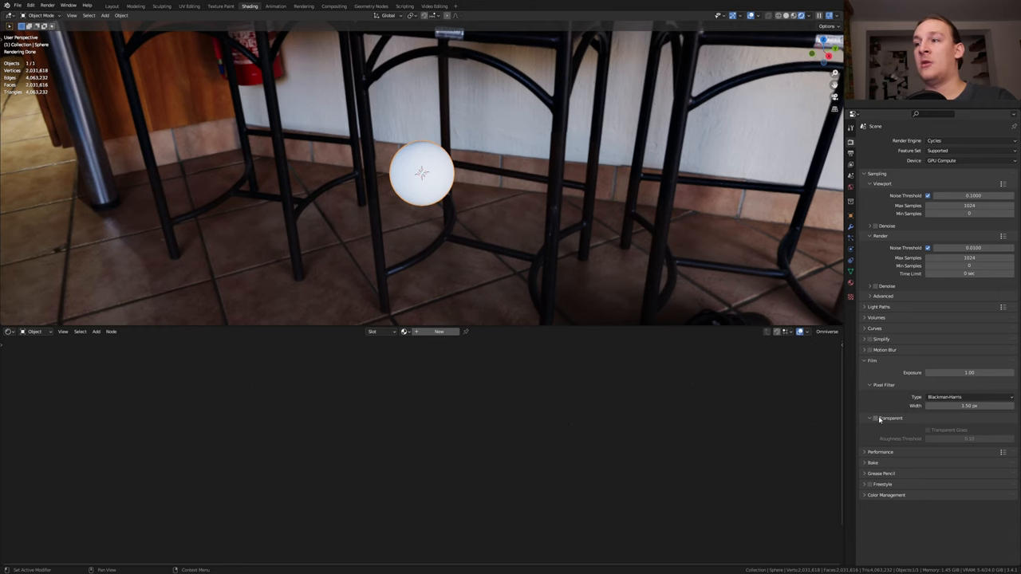
click(875, 418)
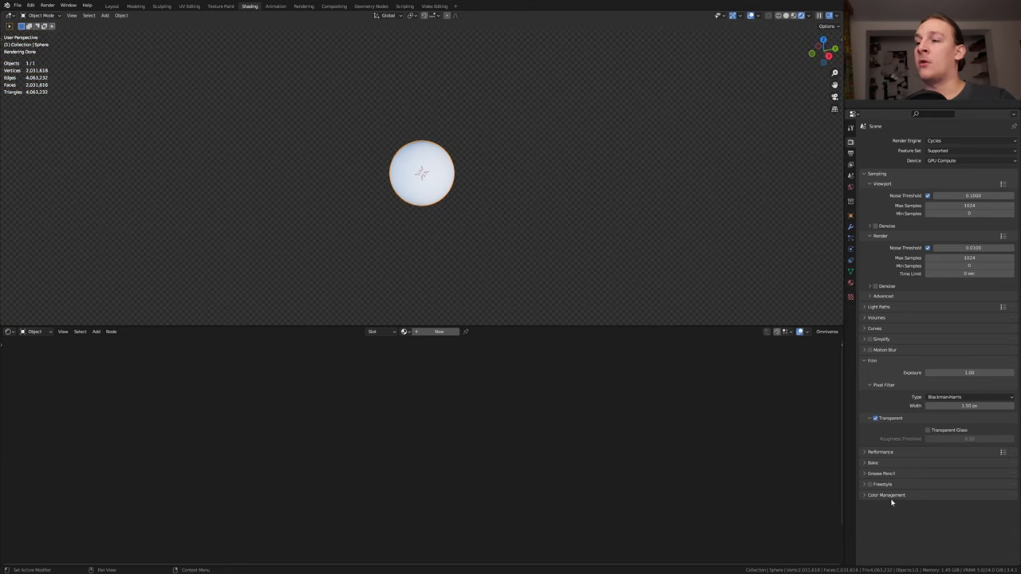
click(885, 494)
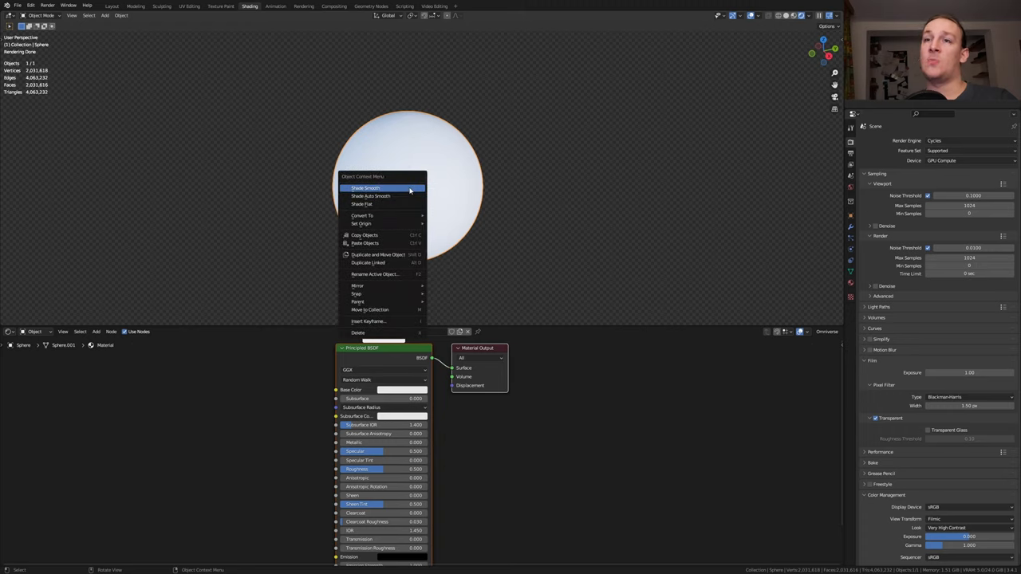
Shade the sphere smooth, add a Displacement node, and set the material to Displacement and Bump
click(365, 188)
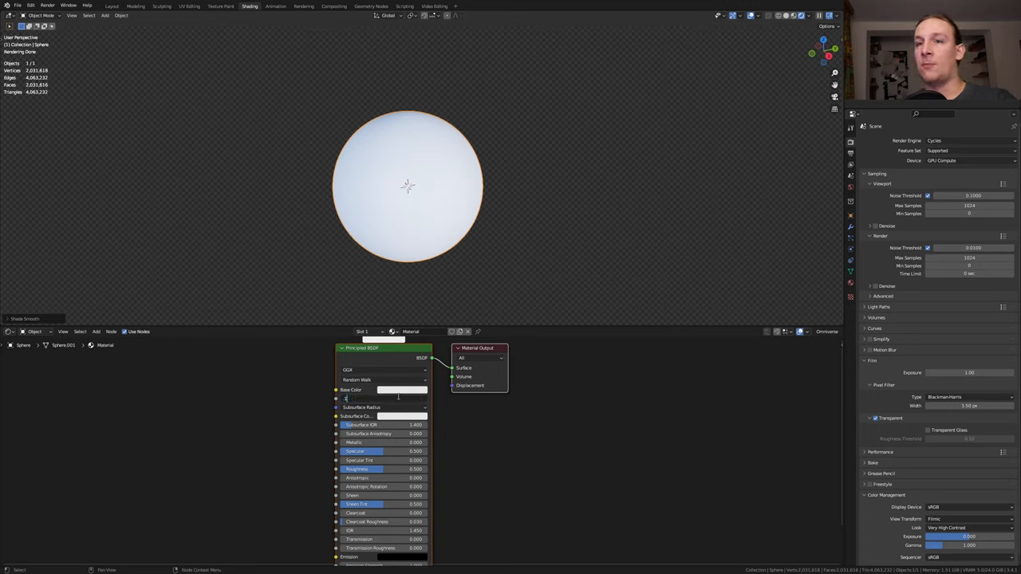
click(391, 389)
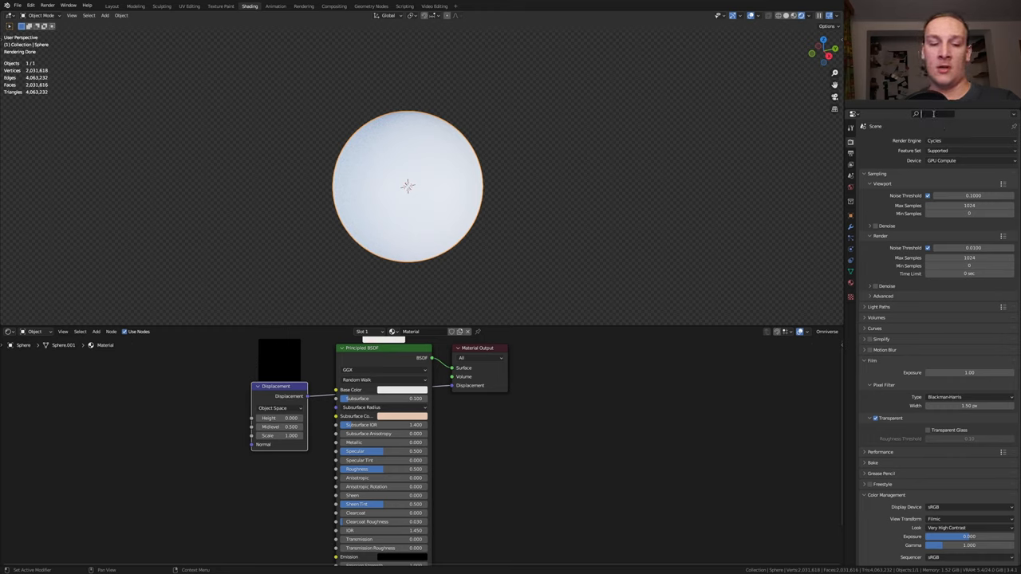
text(displ)
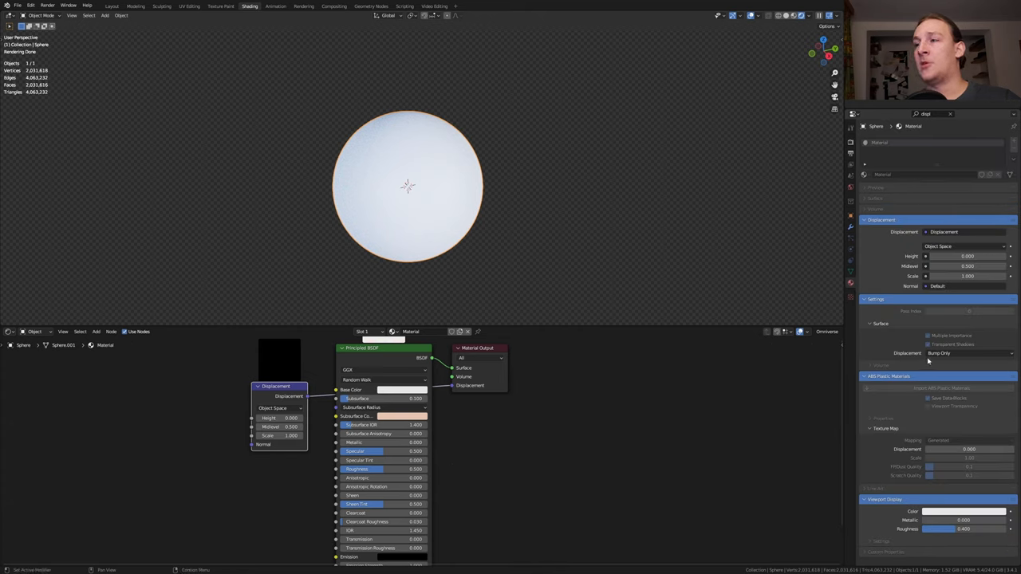
click(939, 354)
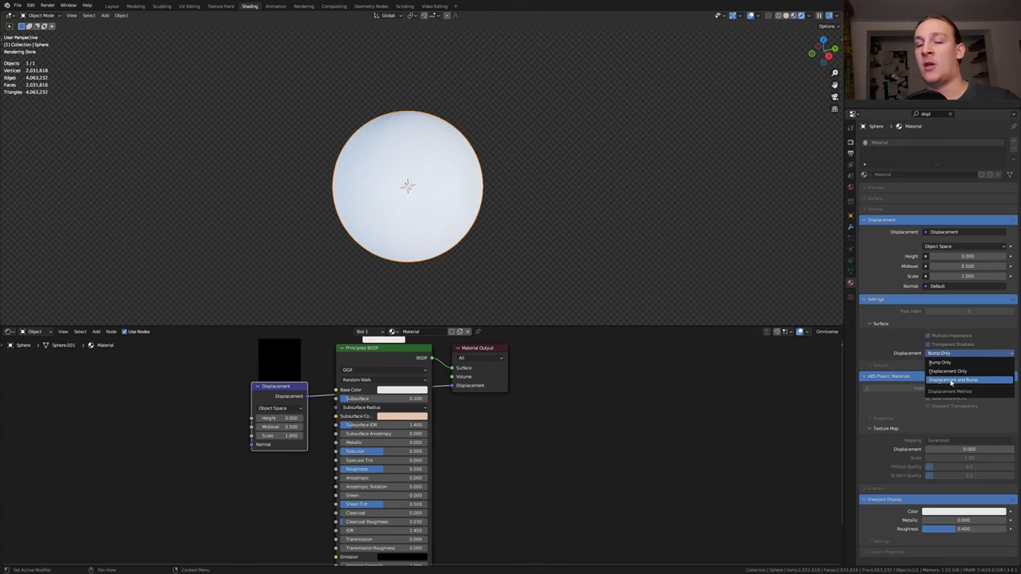
click(950, 379)
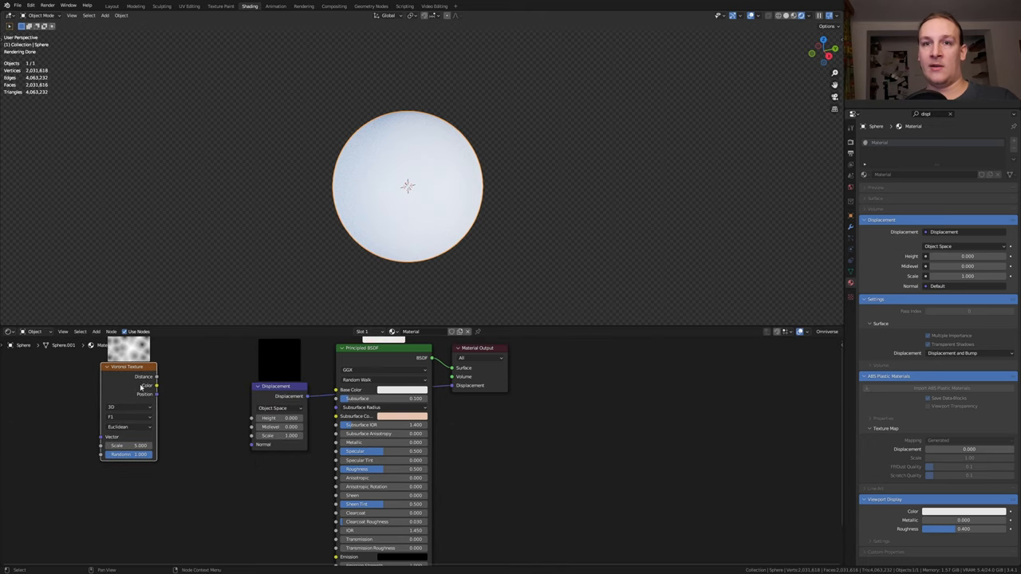
Wire the noise texture through color ramp and bump nodes into the displacement and BSDF
drag(156, 384, 239, 421)
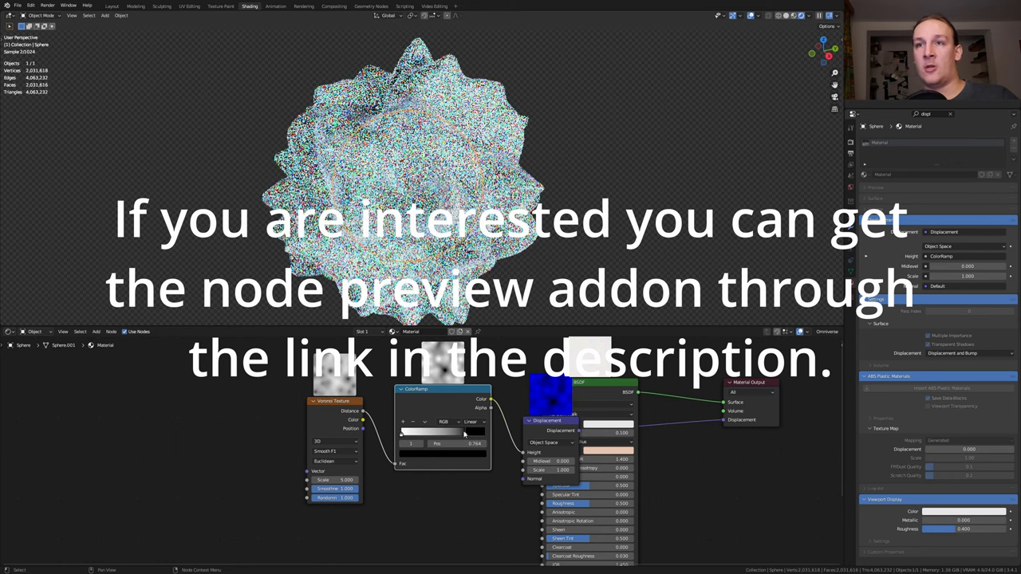
drag(465, 430, 413, 431)
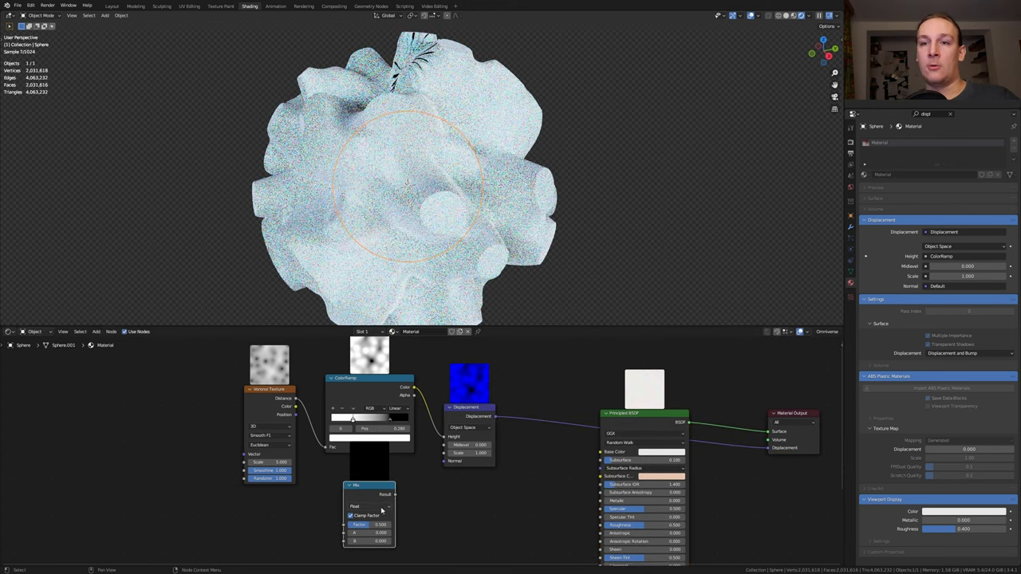
click(370, 496)
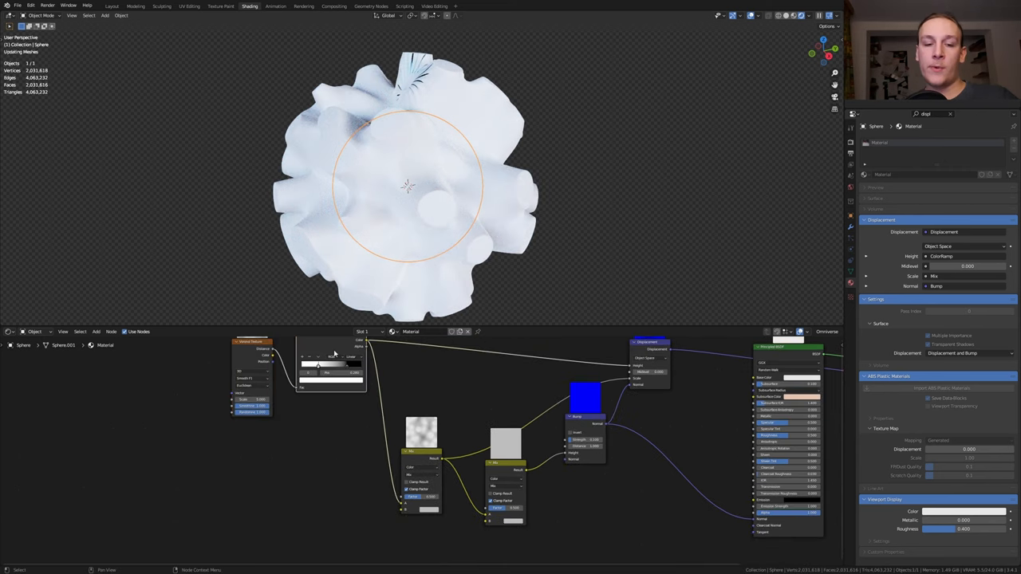
Add a Noise Texture at scale 2500 and a ColorRamp feeding the Principled BSDF
click(478, 390)
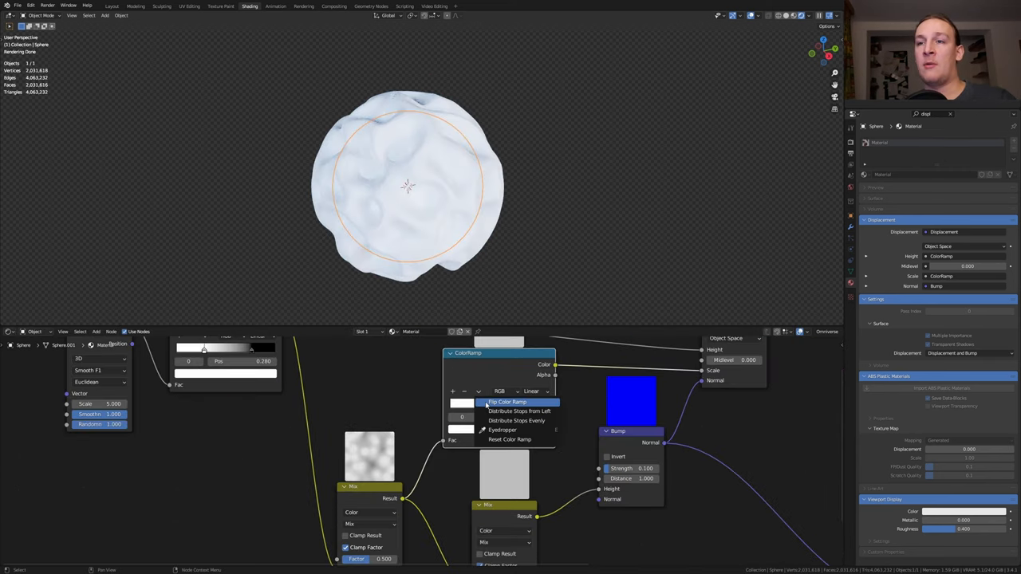
click(507, 402)
text(n)
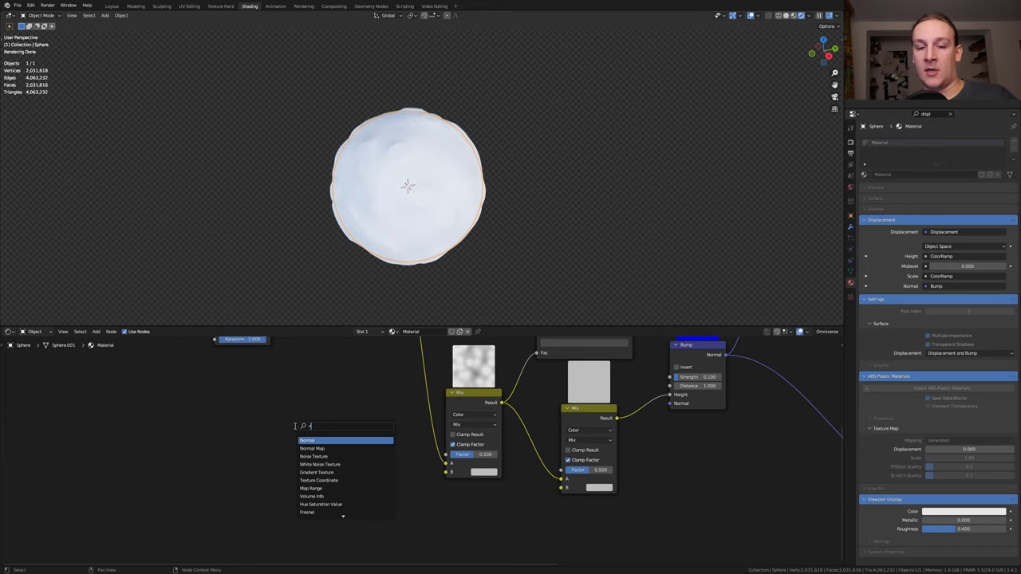
click(319, 457)
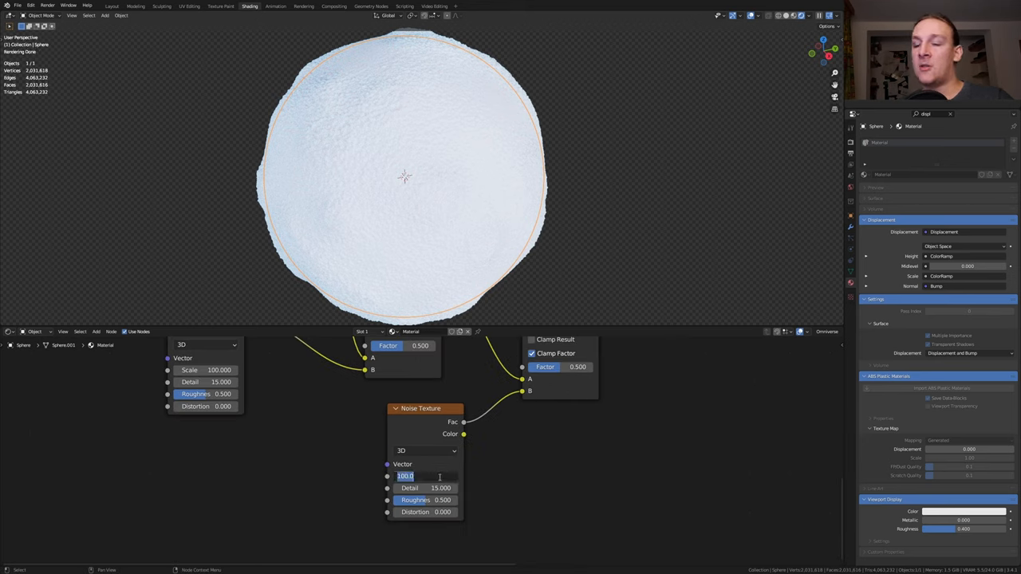
text(2500)
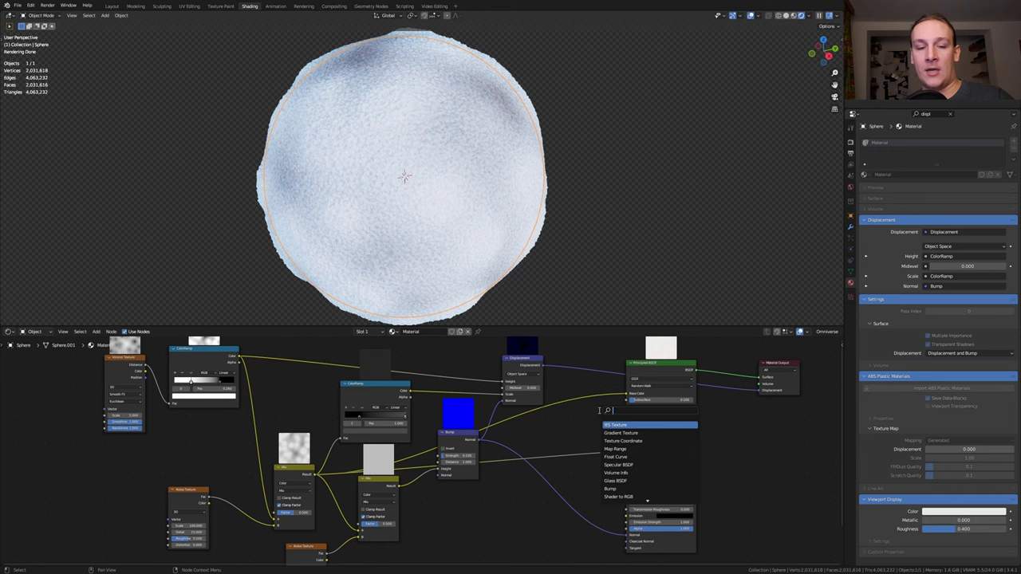
text(co)
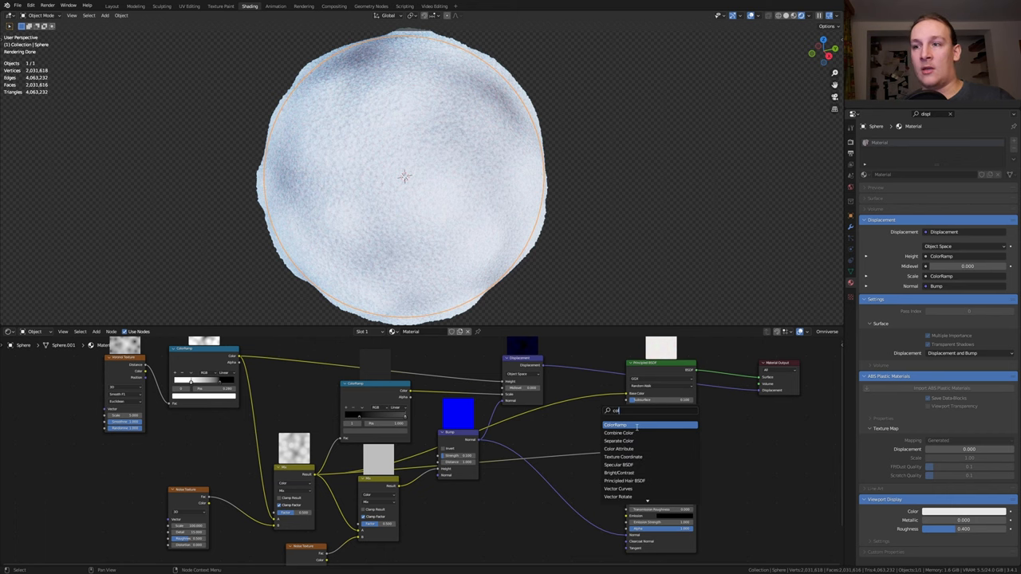
click(619, 424)
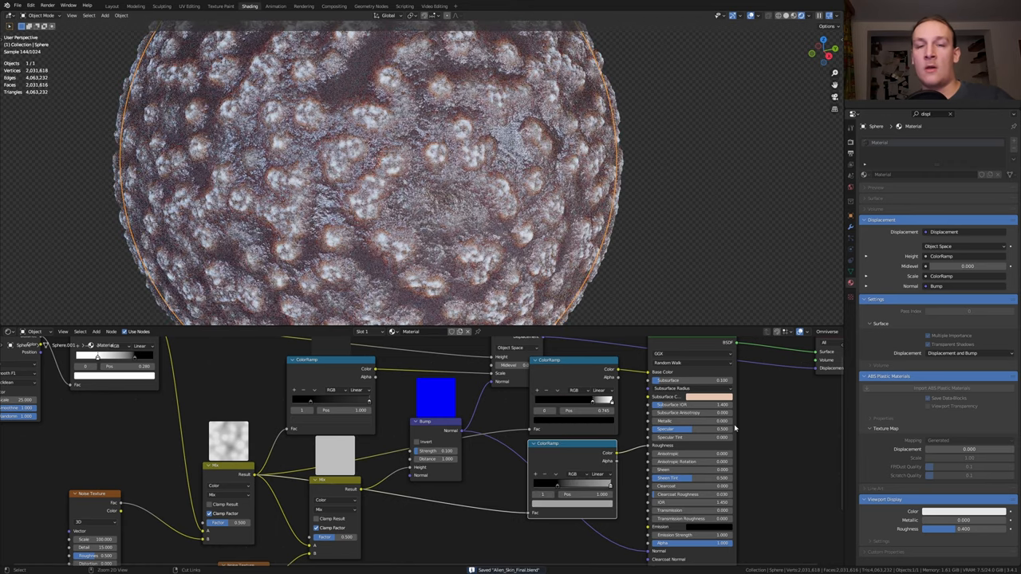
In the Layout workspace, add a camera and set its focal length to 130 mm
click(111, 6)
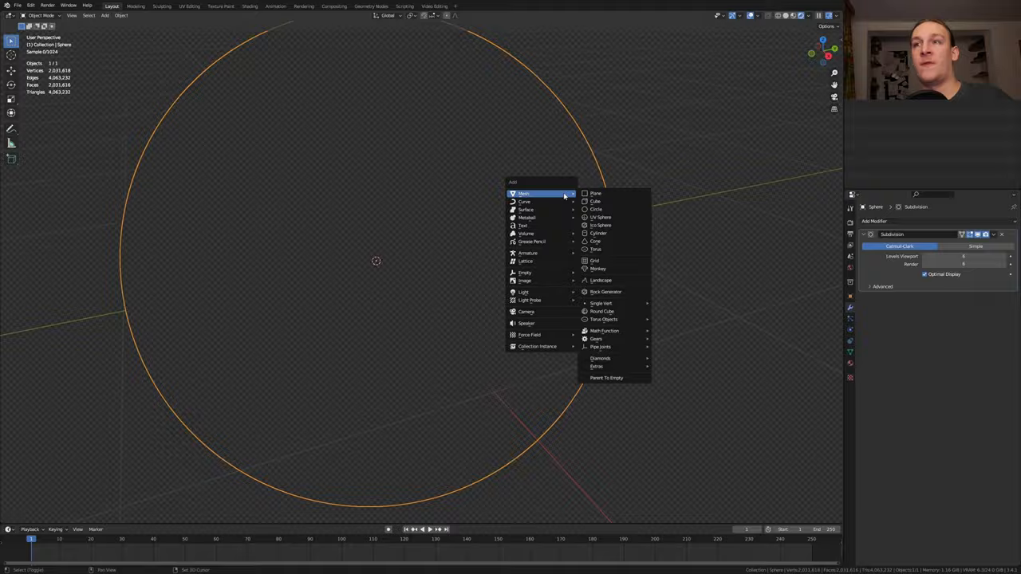
click(526, 311)
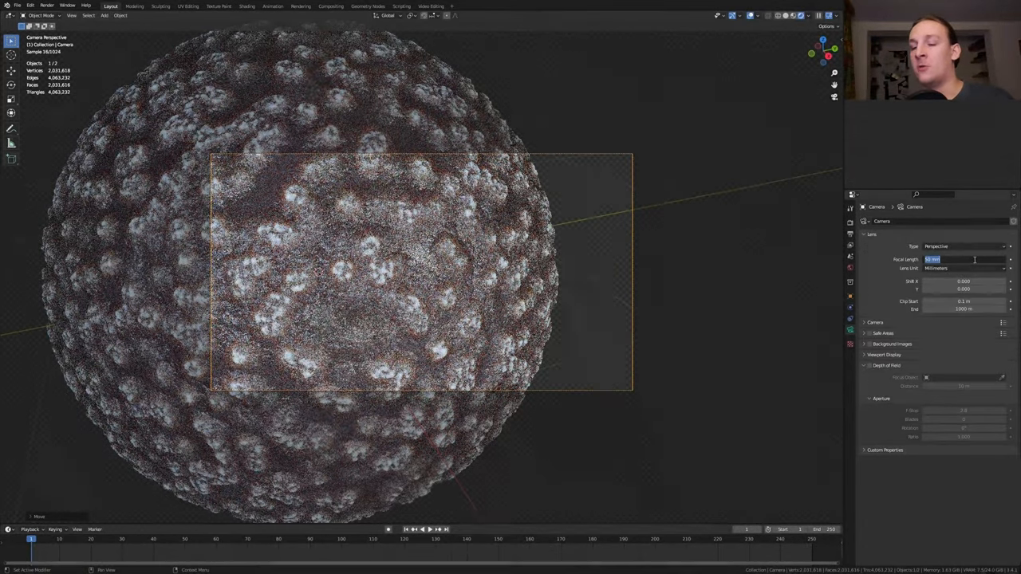
text(130)
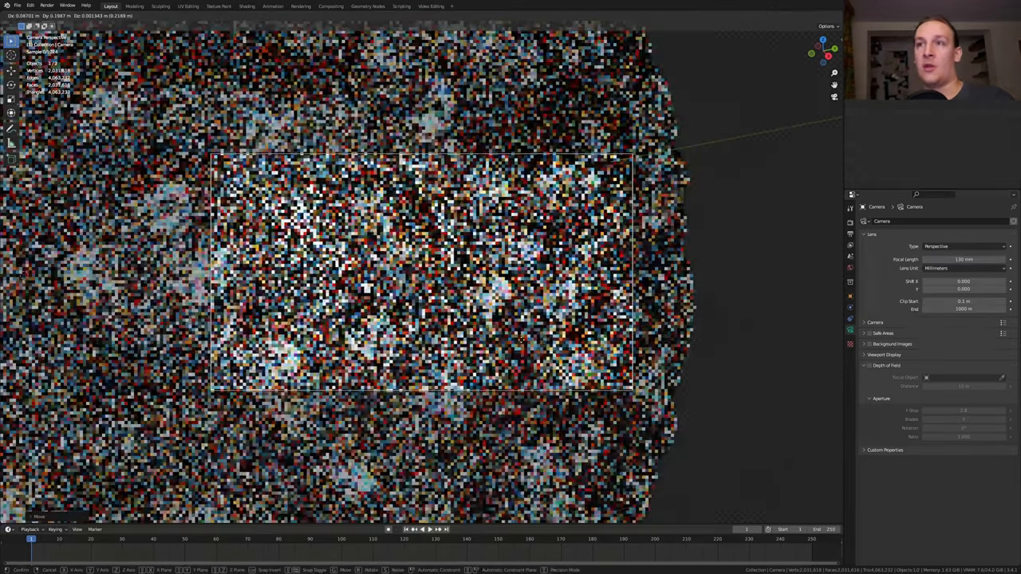
click(437, 16)
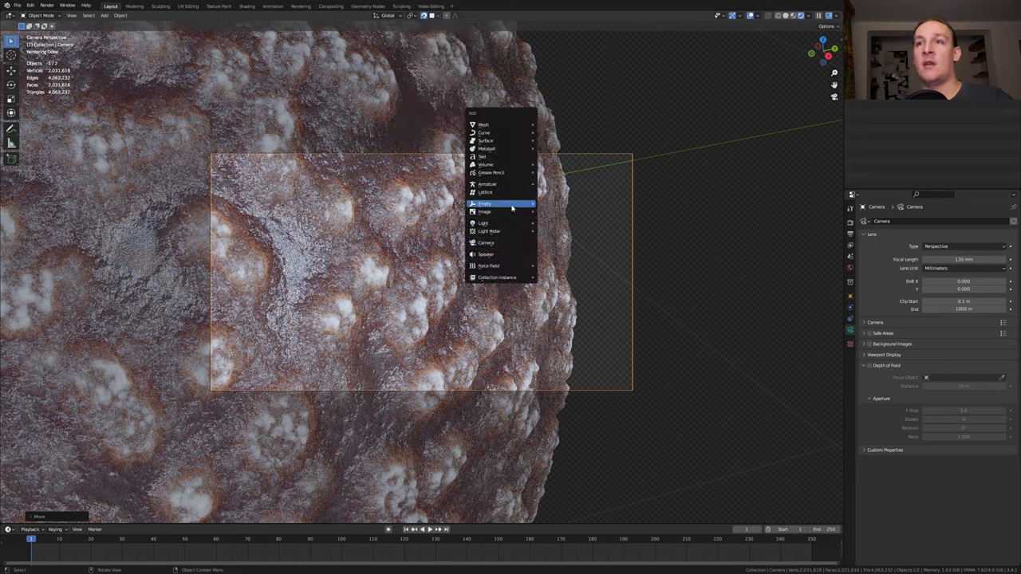
Enable the camera's Depth of Field and set its focus target
click(485, 204)
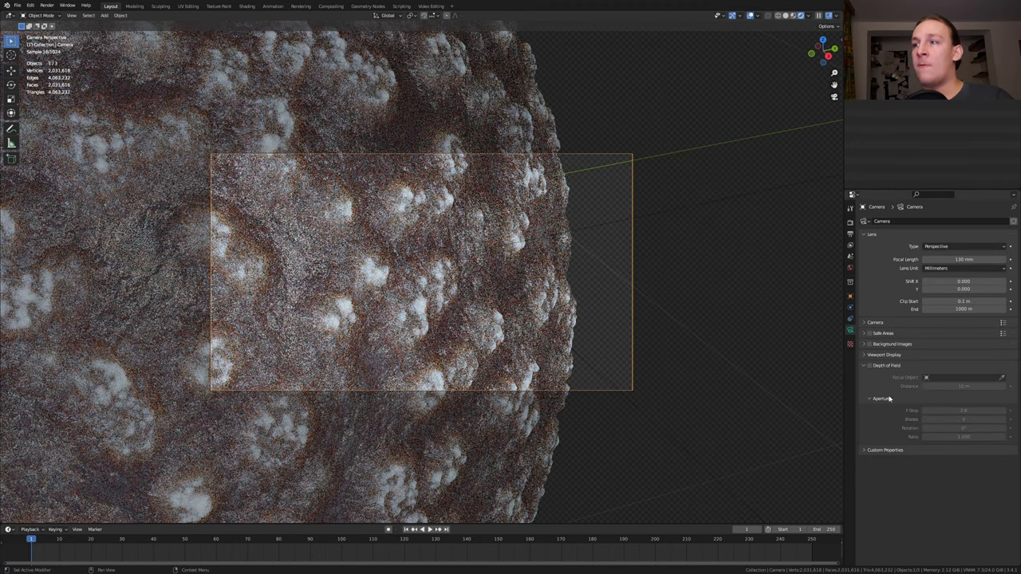
click(864, 366)
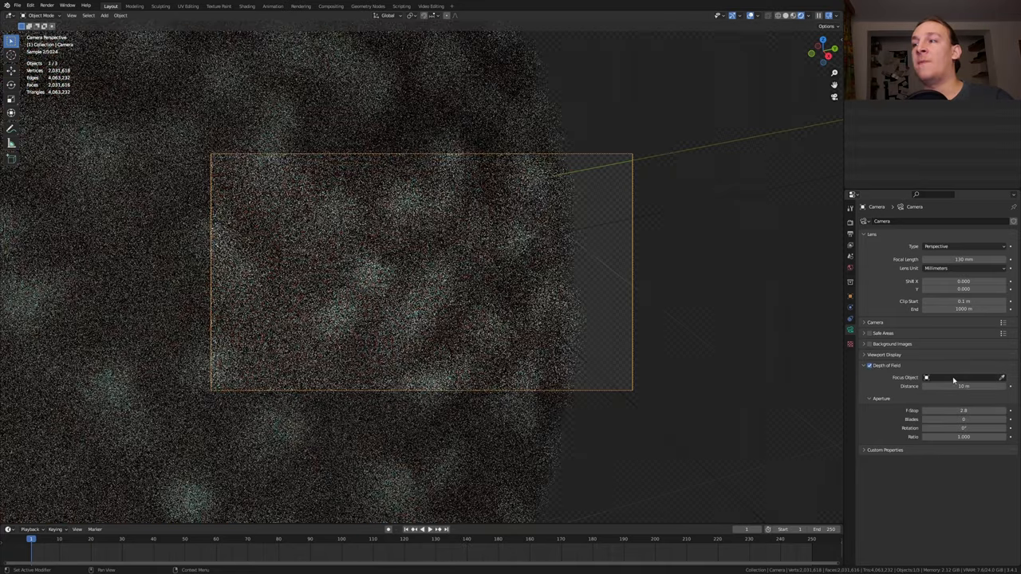
click(960, 376)
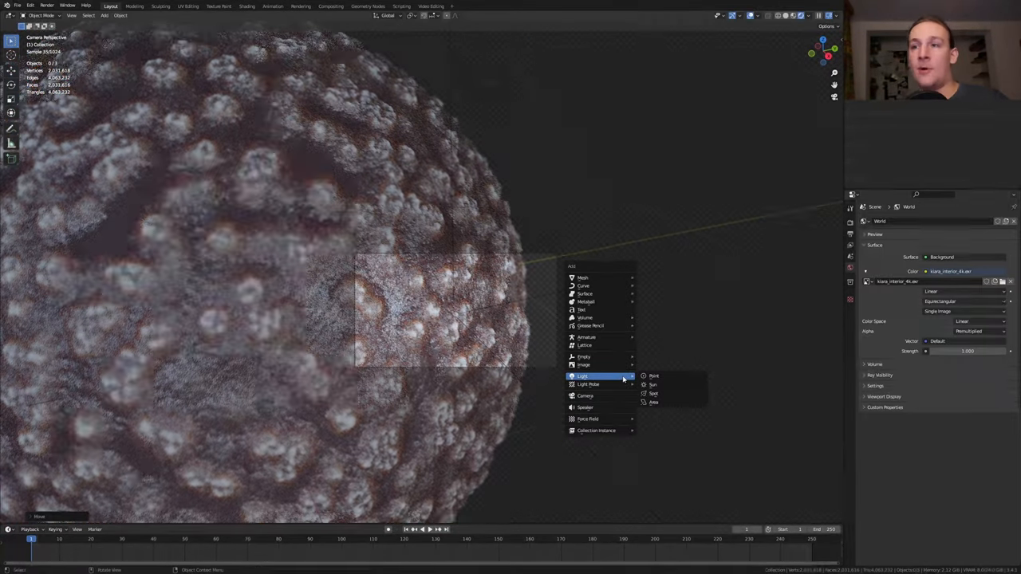
click(654, 402)
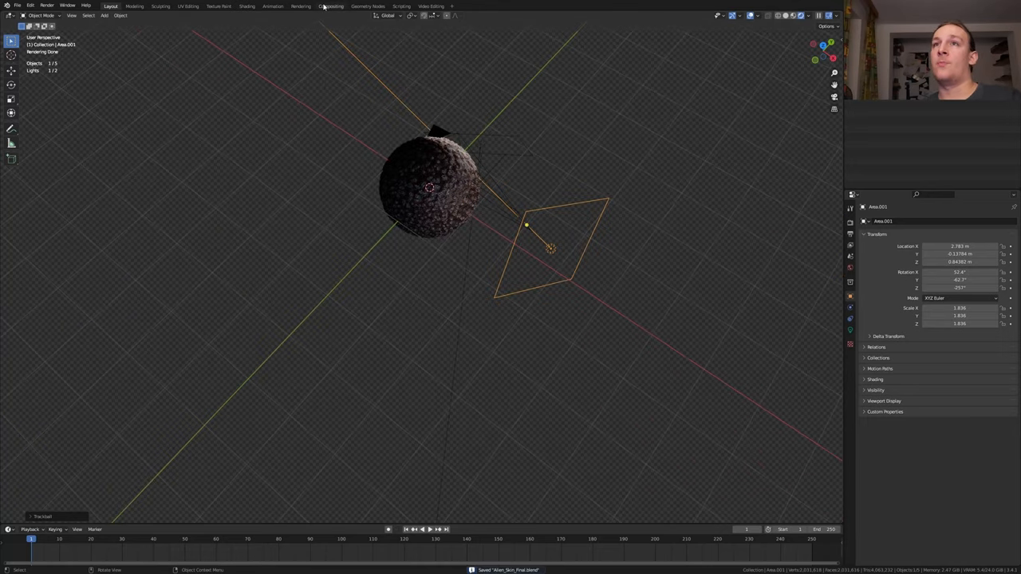
Switch to the Compositing workspace showing Render Layers through Denoise to Composite
click(330, 7)
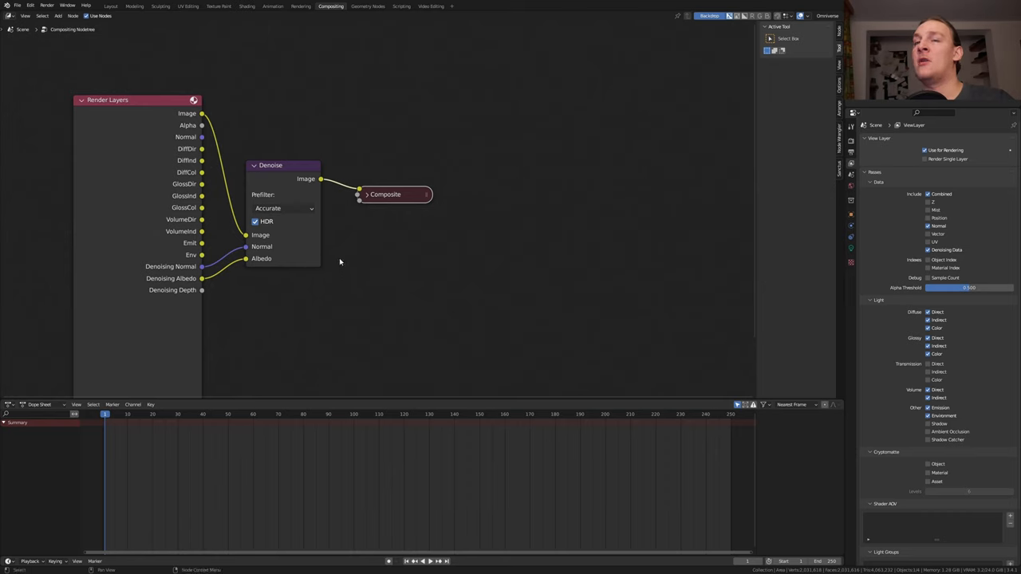
mouse_move(466, 196)
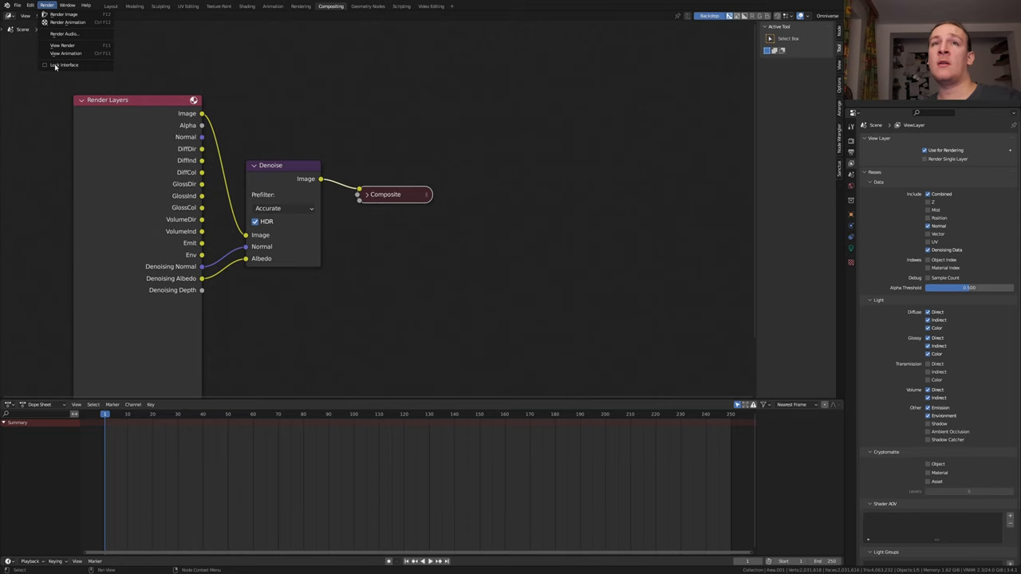
mouse_move(64, 63)
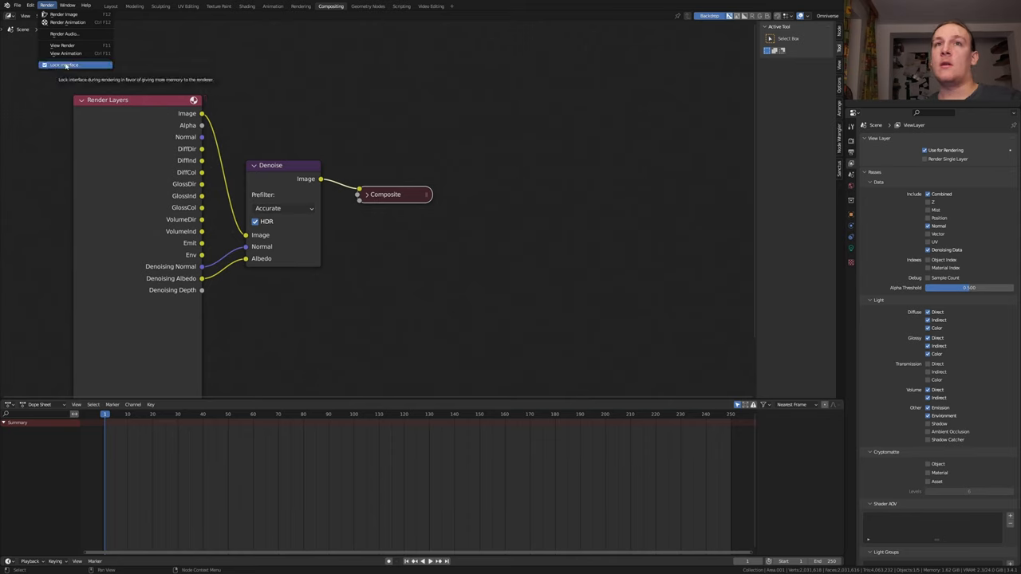